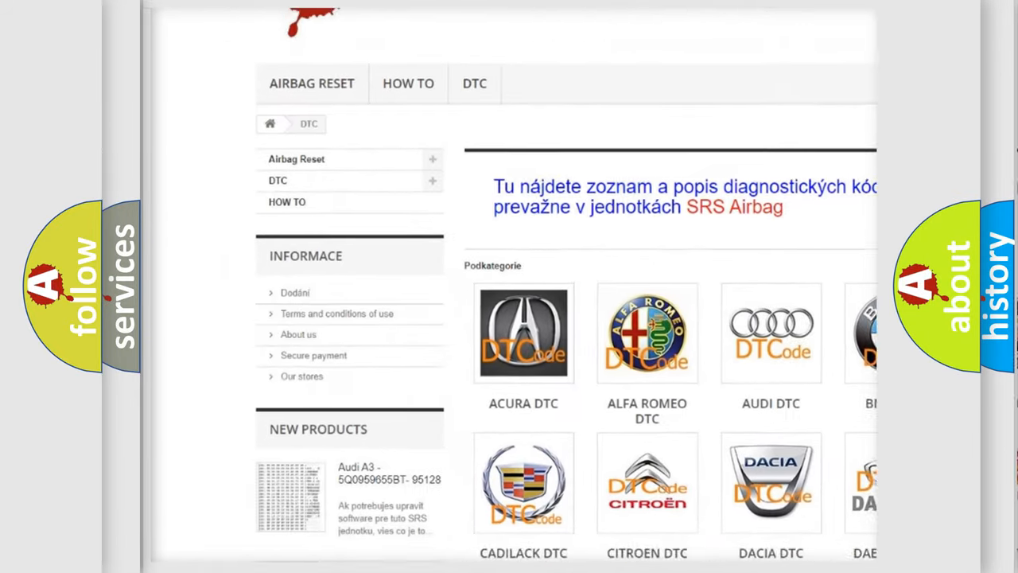
- Scroll down through the brand code tiles from Acura to Oldsmobile
{"action": "scroll", "scroll_direction": "down", "scroll_amount": 3}
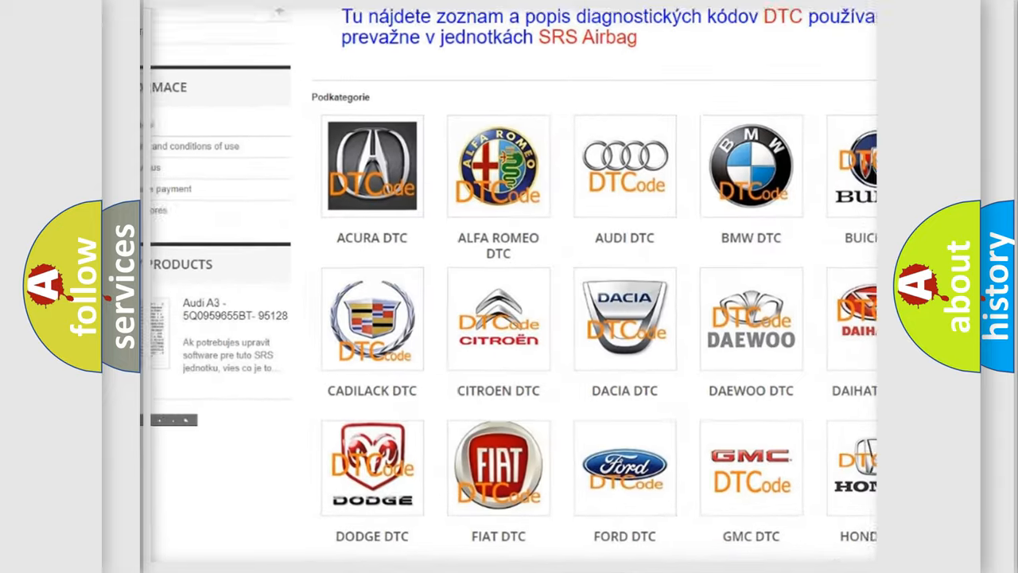
{"action": "scroll", "scroll_direction": "down", "scroll_amount": 3}
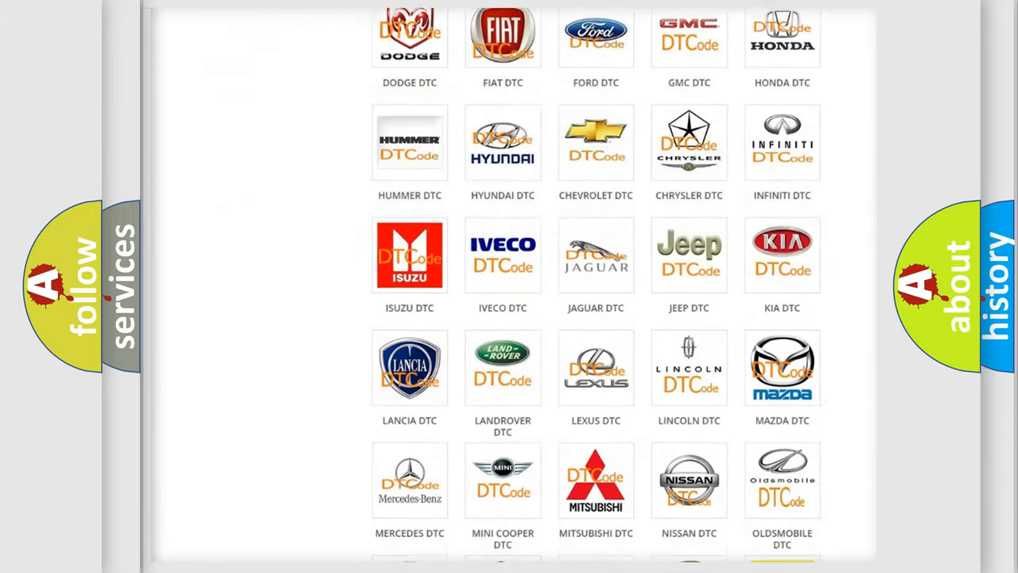
{"action": "scroll", "scroll_direction": "down", "scroll_amount": 3}
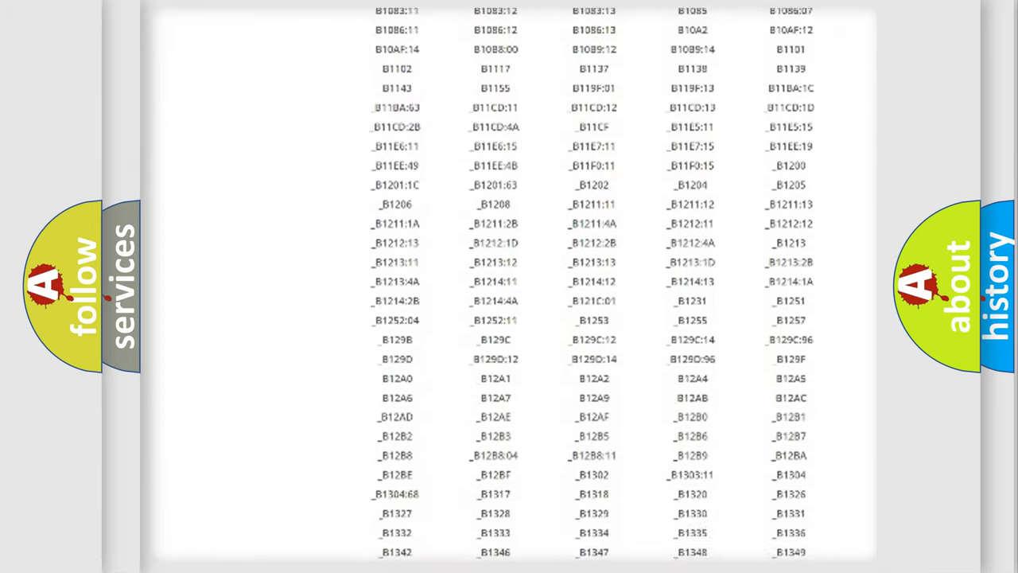
- Scroll further down the multi-column list of B-series trouble codes
{"action": "scroll", "scroll_direction": "down", "scroll_amount": 3}
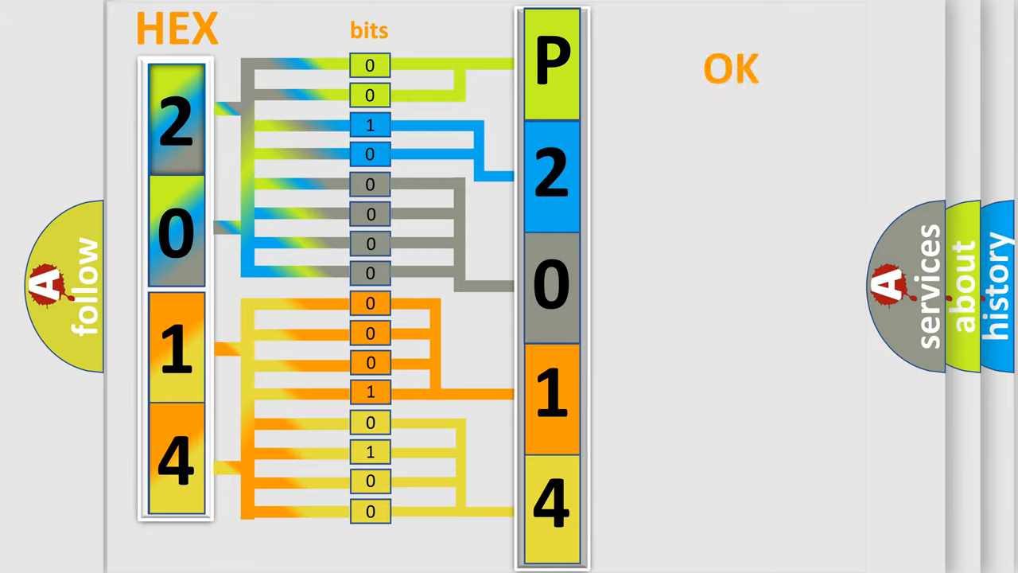
- Advance the slideshow past the hex 2014-to-P2014 bits diagram
{"action": "left_click", "coordinate": [729, 68]}
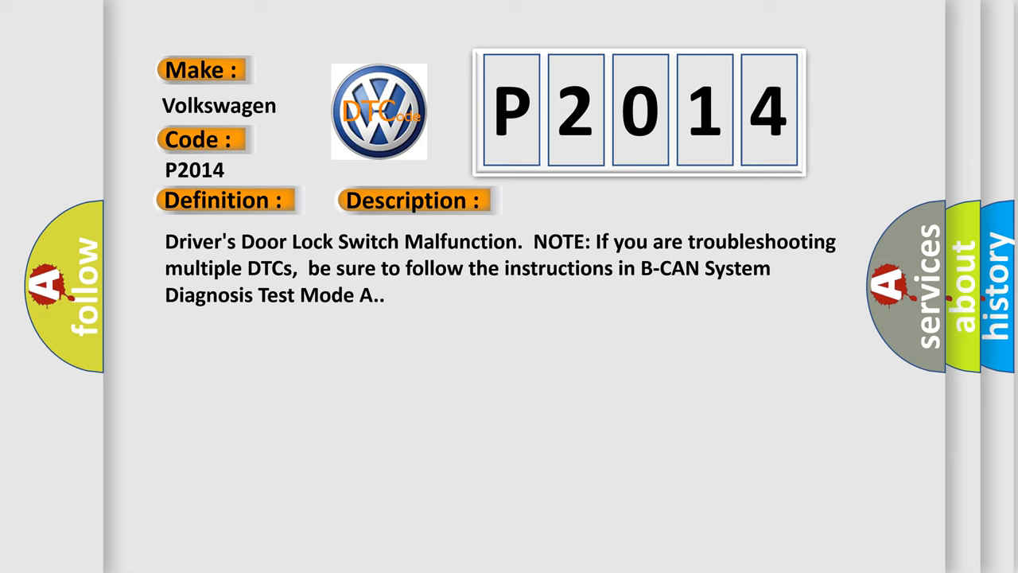
- Advance the P2014 slide to reveal the Cause section on loose or poor connections
{"action": "left_click", "coordinate": [582, 200]}
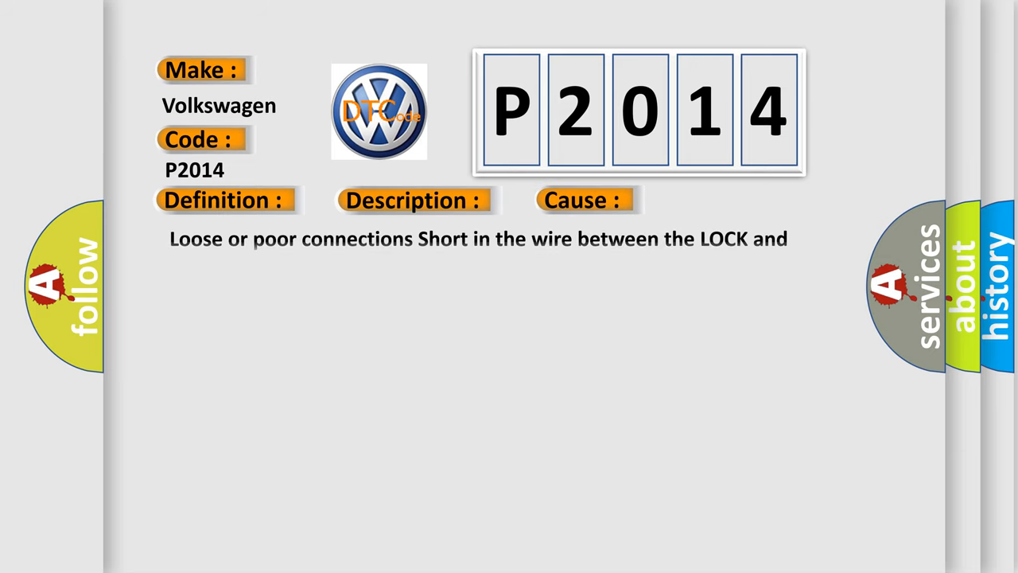